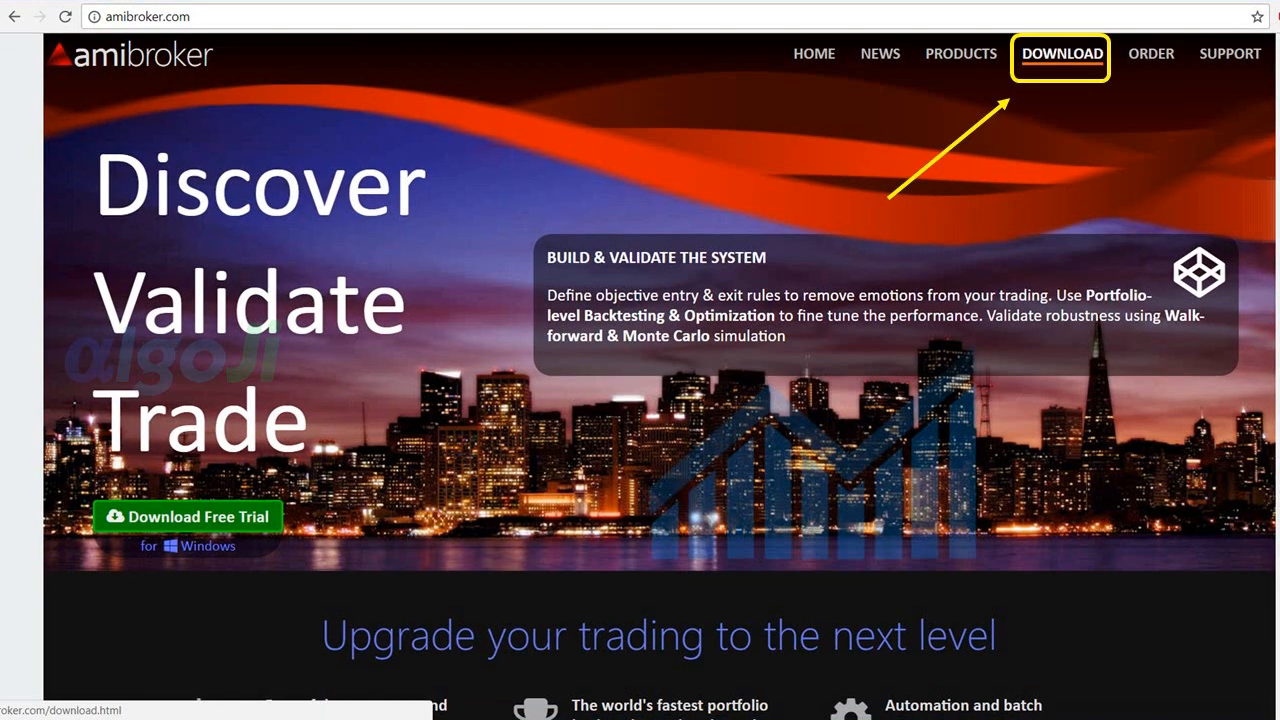
- Go to the DOWNLOAD page listing the AmiBroker 6.00 official release 32-bit and 64-bit installers
{"action": "left_click", "coordinate": [1060, 54]}
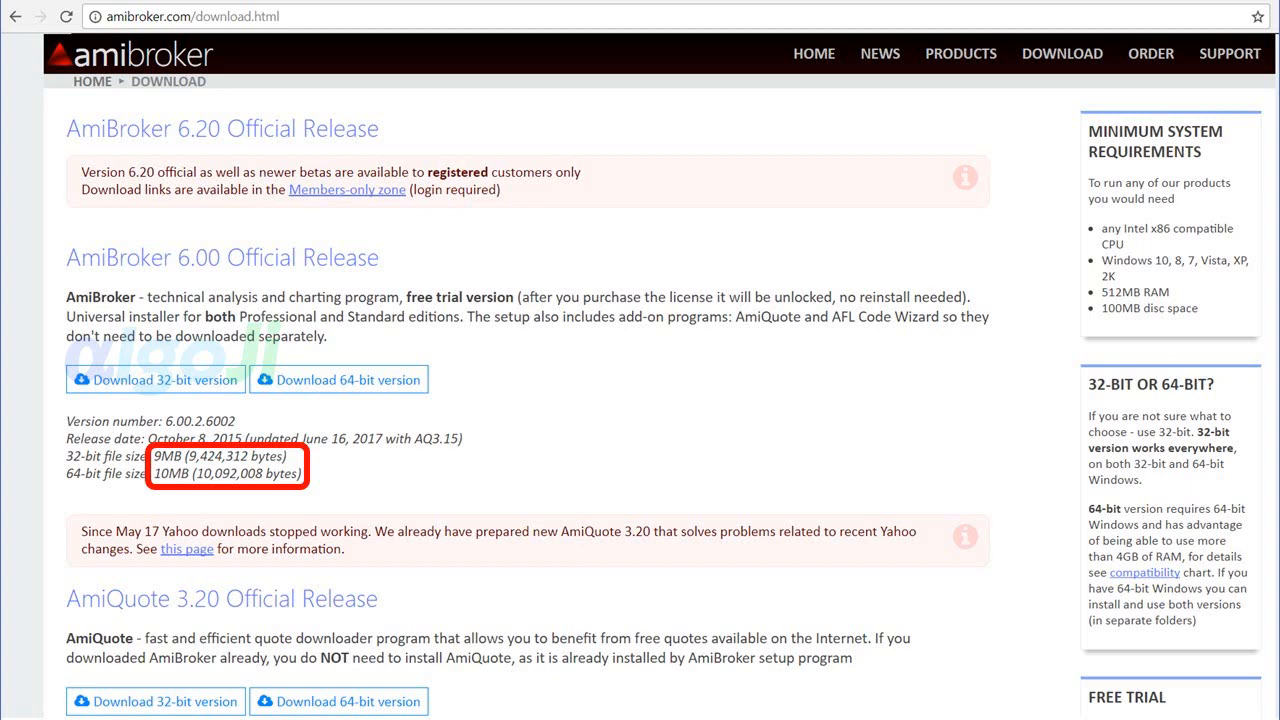